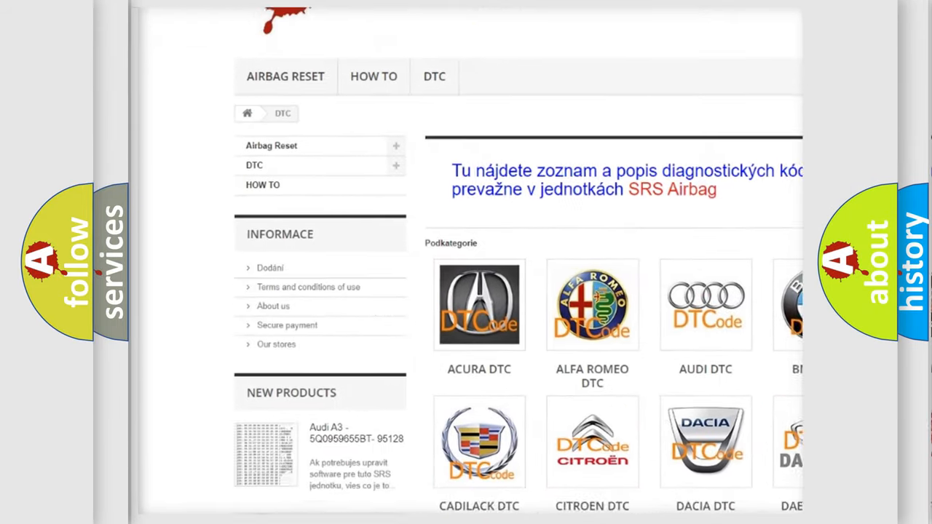
pyautogui.scroll(-3)
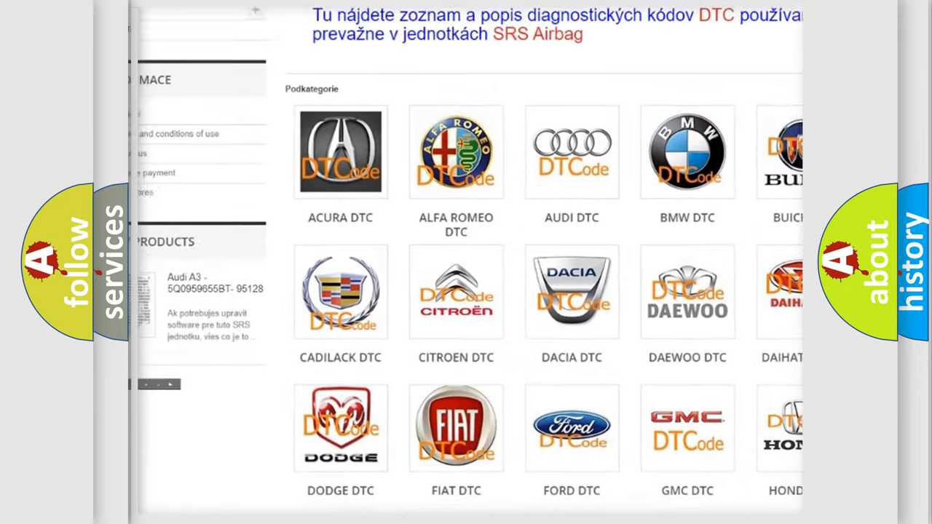
pyautogui.scroll(-3)
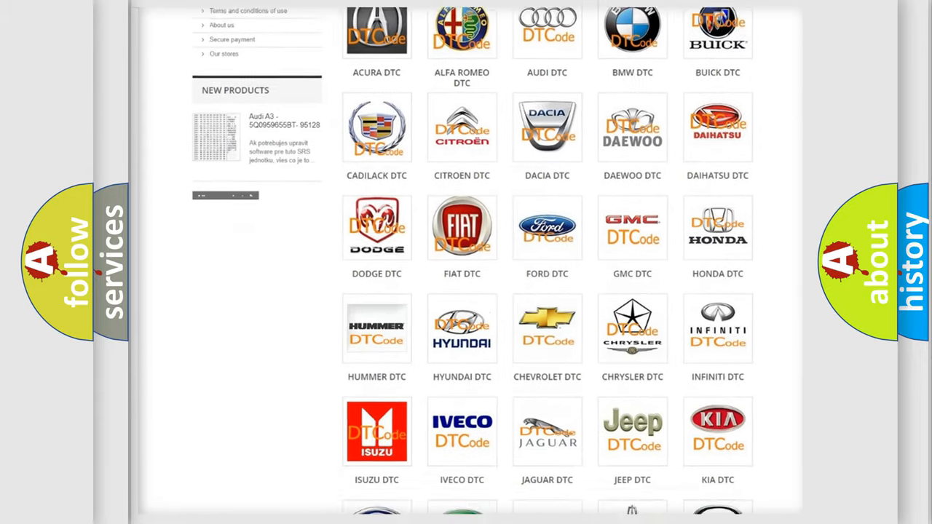
pyautogui.scroll(-3)
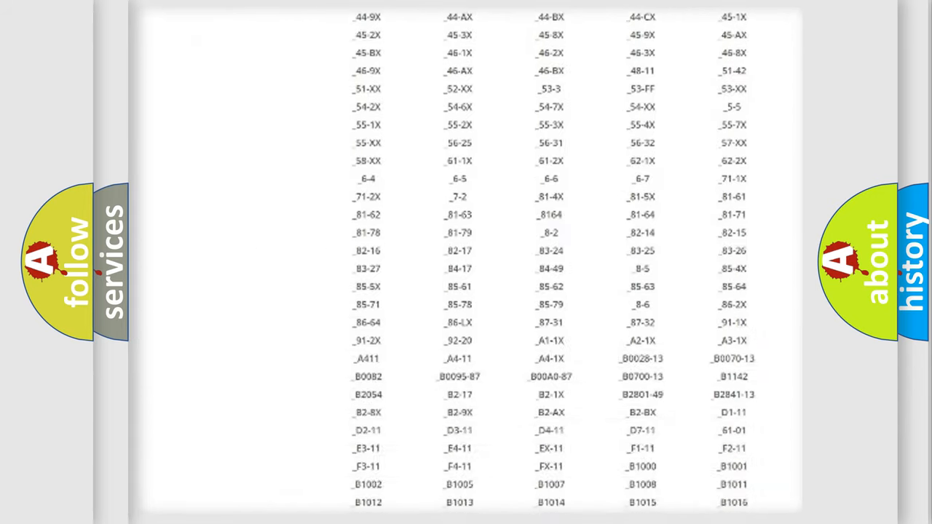
pyautogui.scroll(-3)
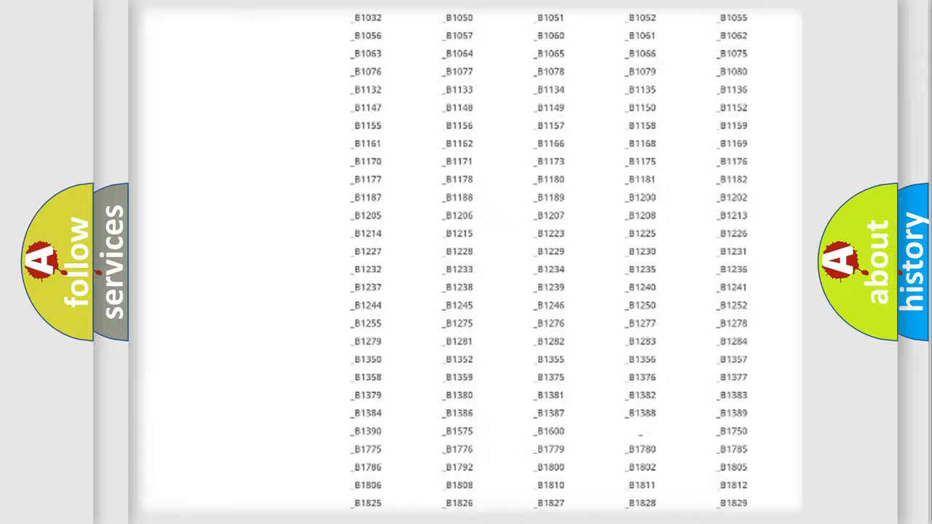